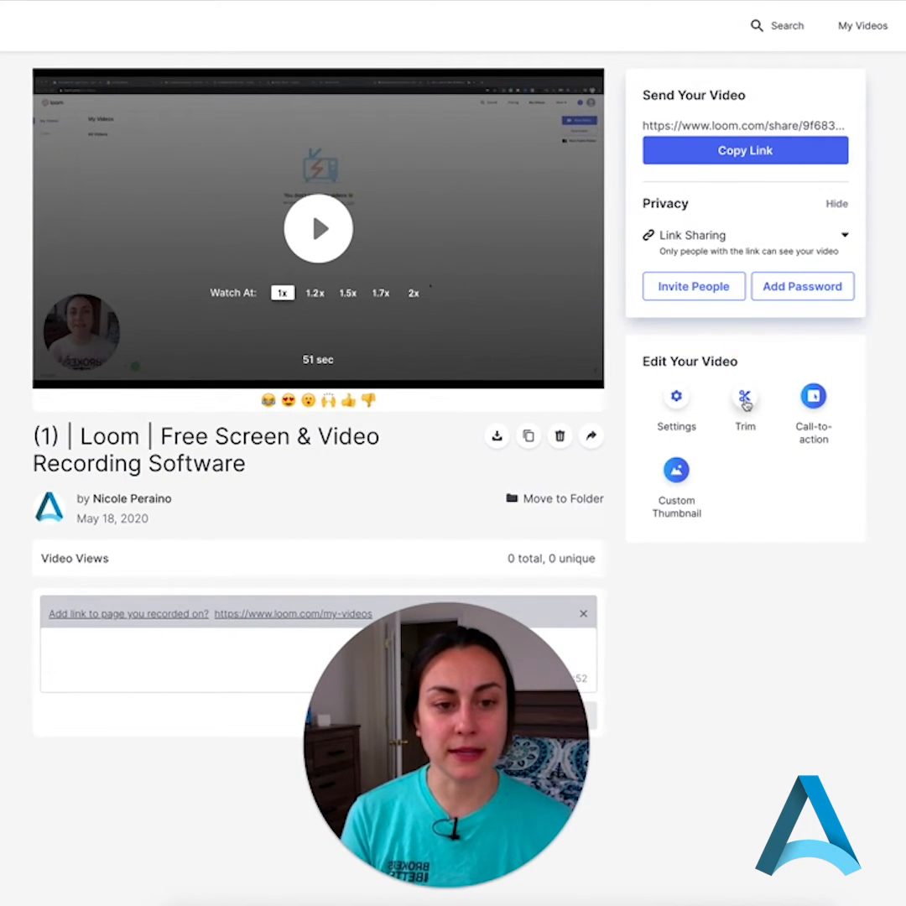
# Step: Enter the Trim editor and play the recording until the opening mistake ends, pausing around 0:11
pyautogui.click(745, 399)
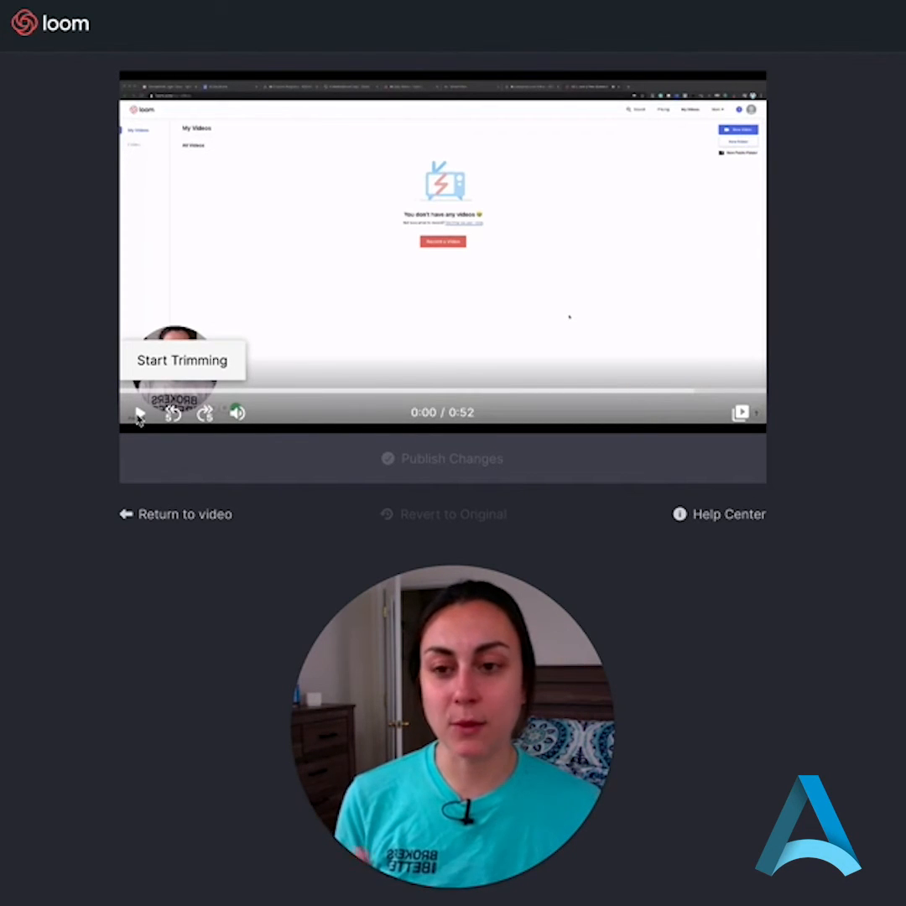
pyautogui.click(140, 413)
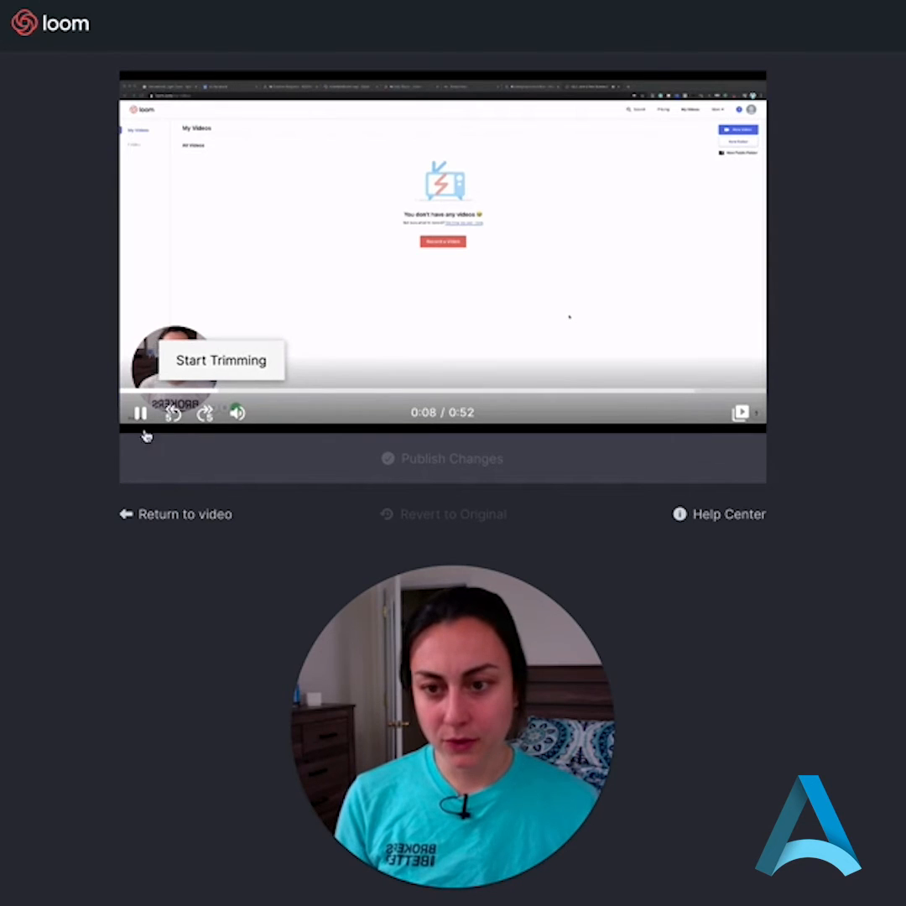
pyautogui.click(141, 413)
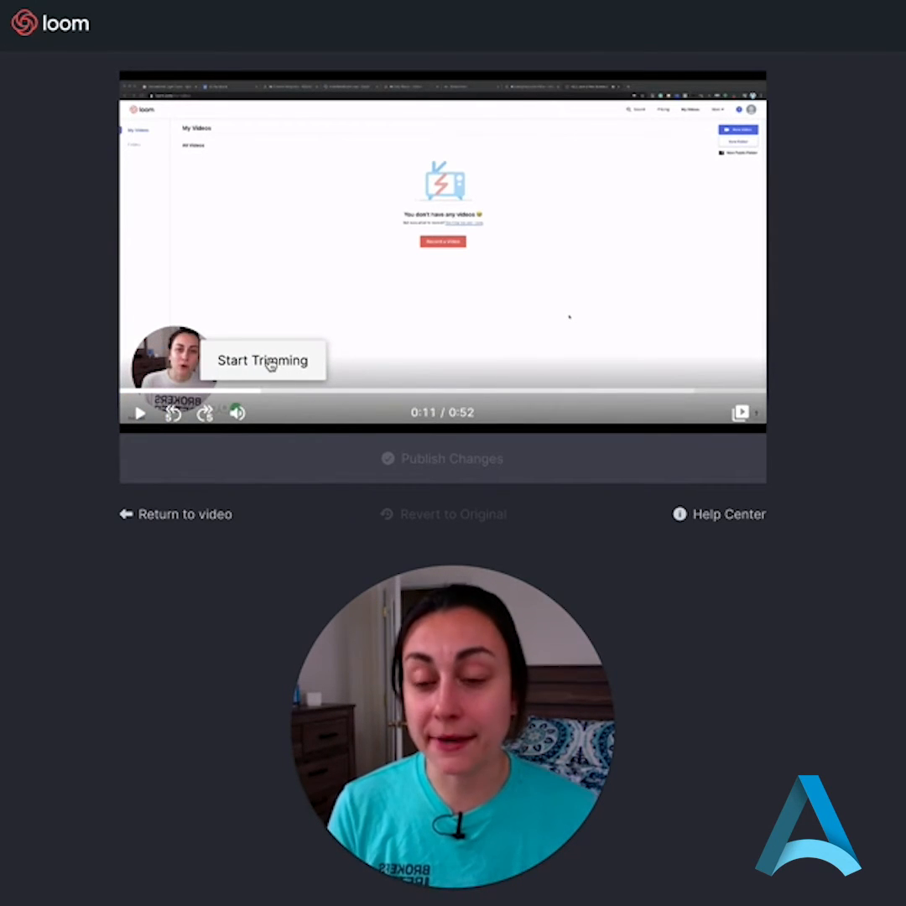
# Step: Start a trim section and drag its handles to span from 0:00.0 to roughly 9 seconds
pyautogui.click(261, 359)
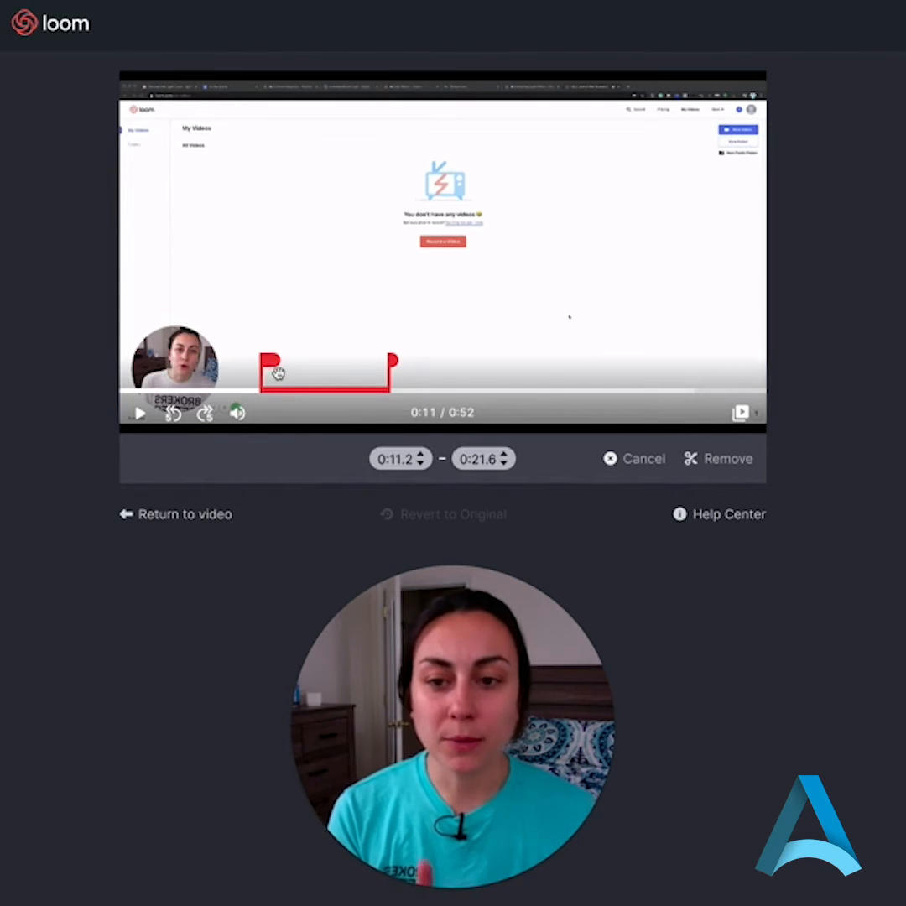
pyautogui.moveTo(269, 366); pyautogui.dragTo(126, 366)
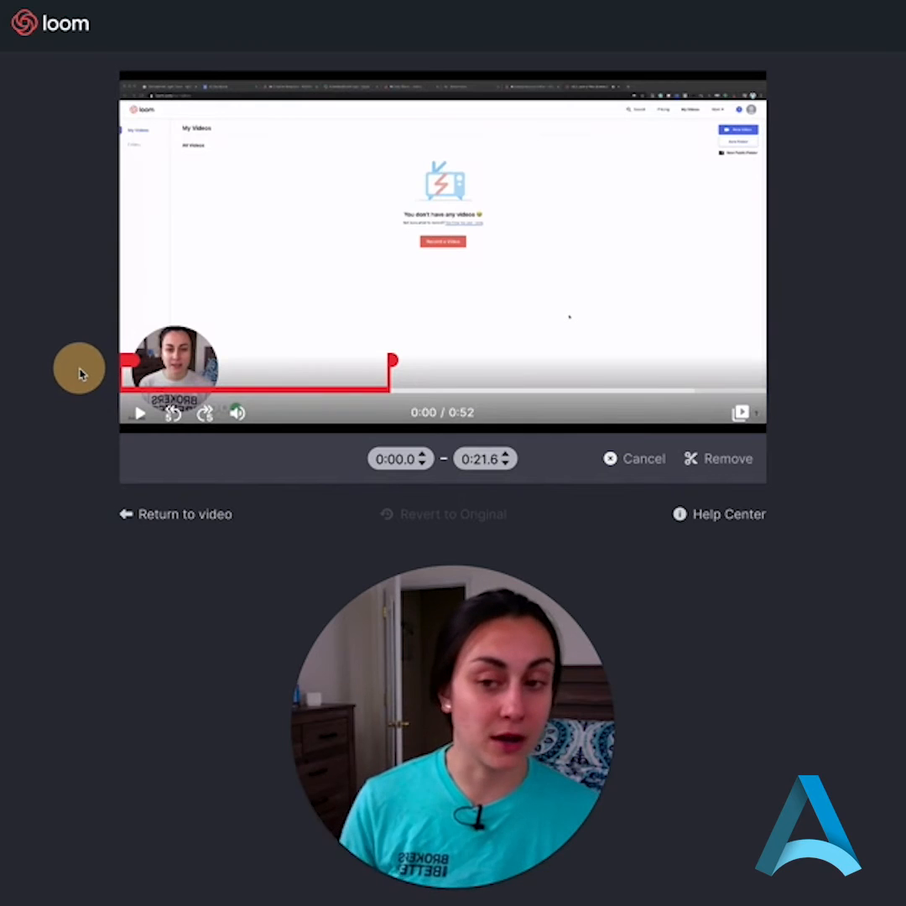
pyautogui.moveTo(395, 361); pyautogui.dragTo(372, 361)
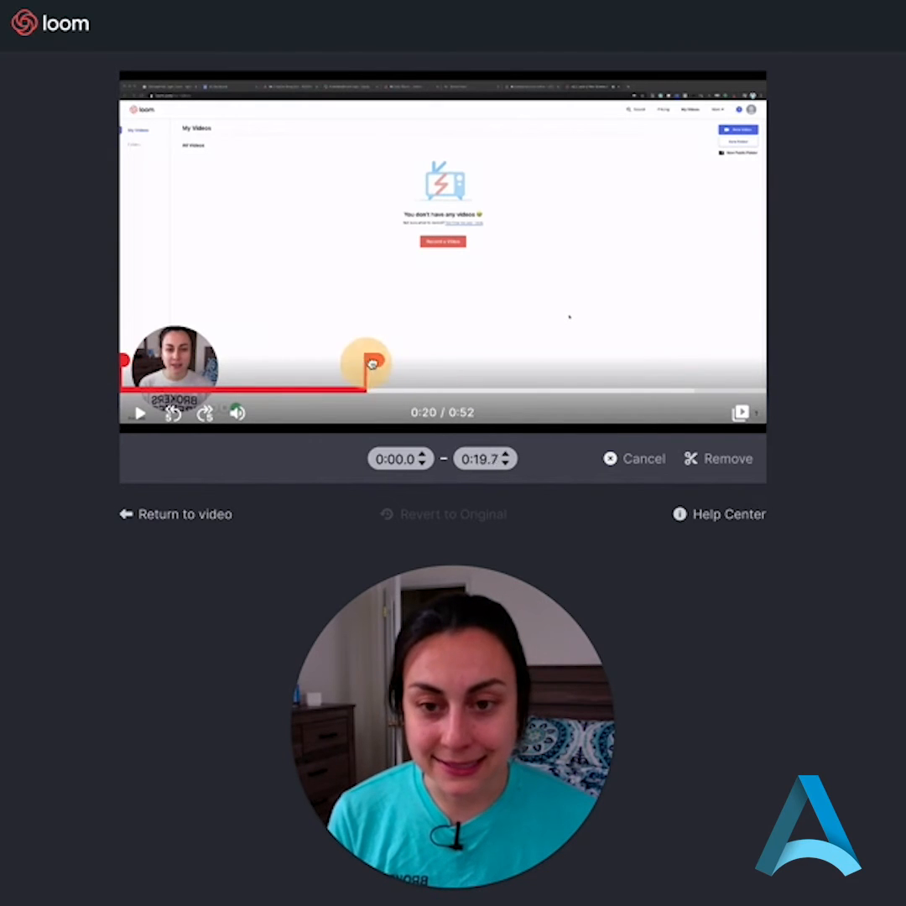
pyautogui.moveTo(378, 361); pyautogui.dragTo(231, 373)
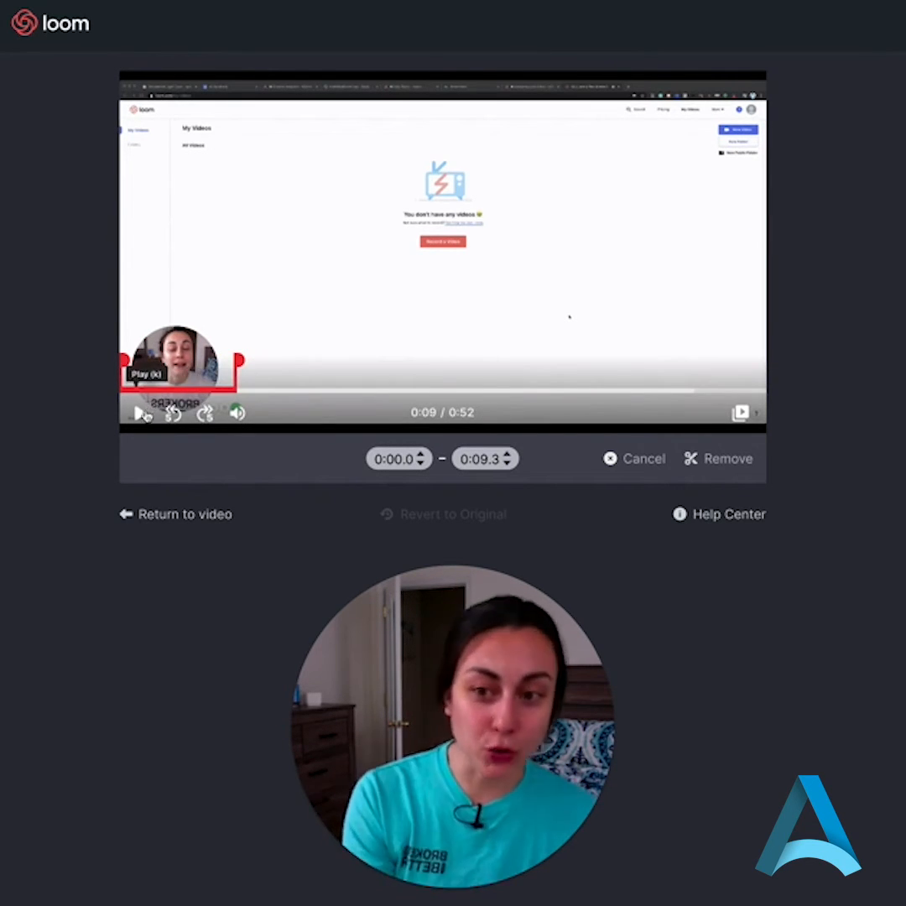
# Step: Refine the cut to end at 0:08.5 and play back to verify the boundary
pyautogui.click(141, 413)
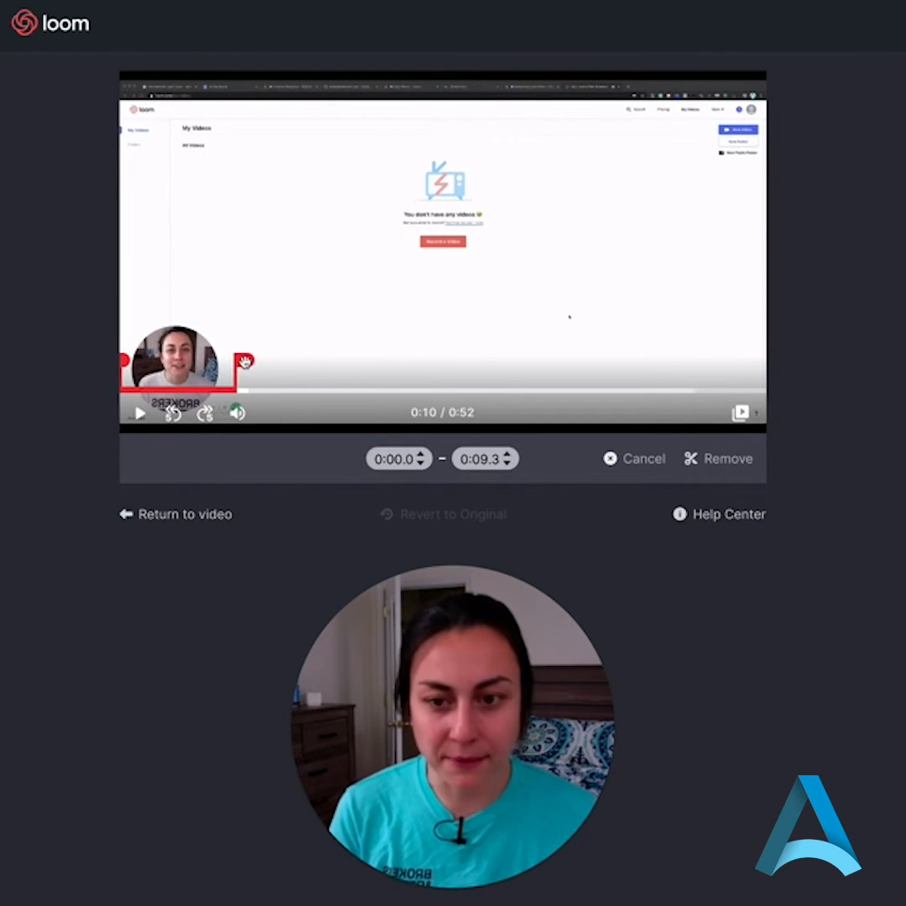
pyautogui.moveTo(245, 362); pyautogui.dragTo(252, 362)
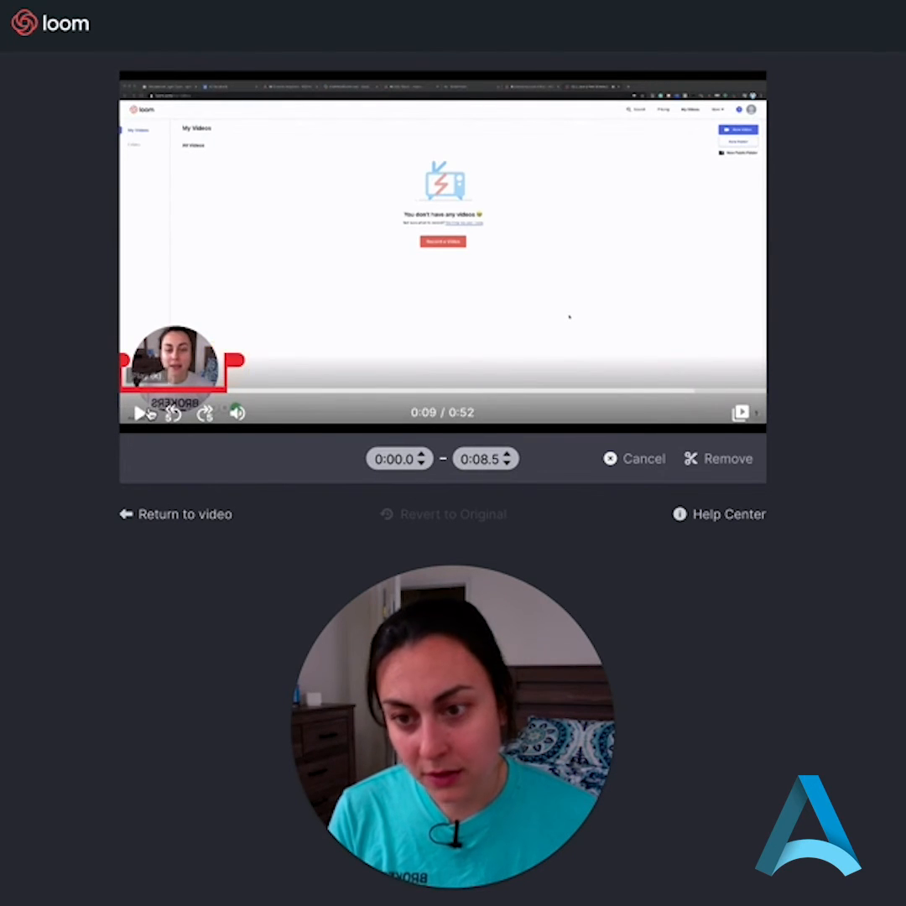
pyautogui.click(138, 413)
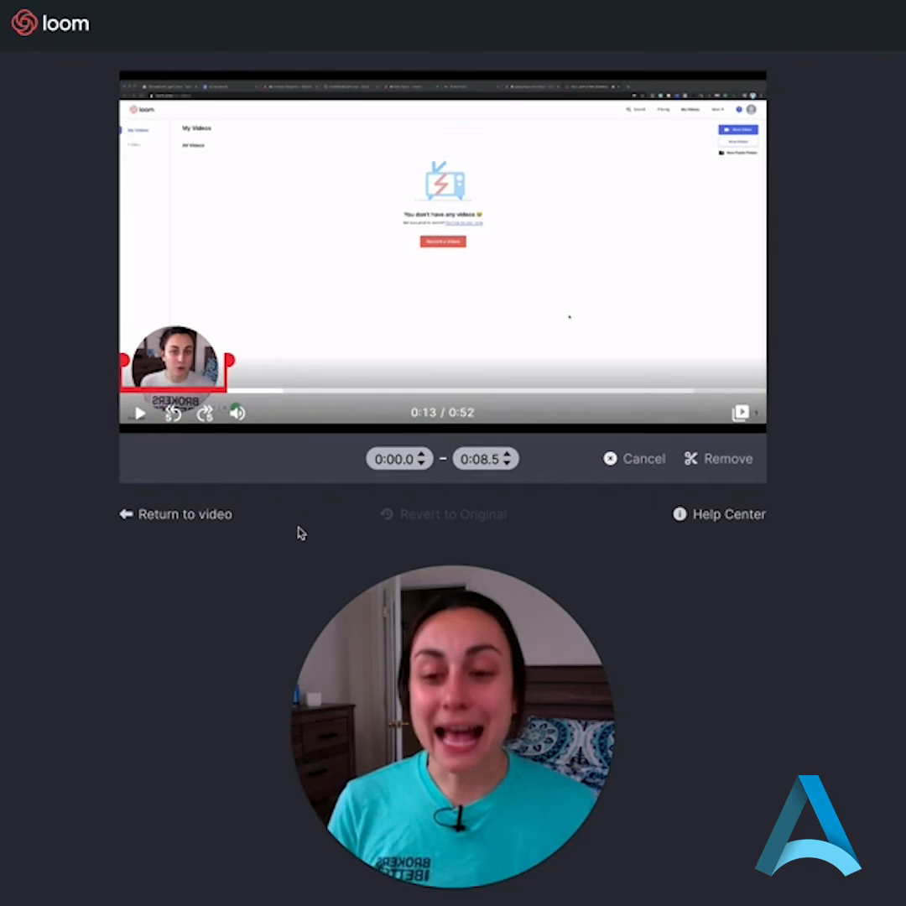
pyautogui.moveTo(205, 413)
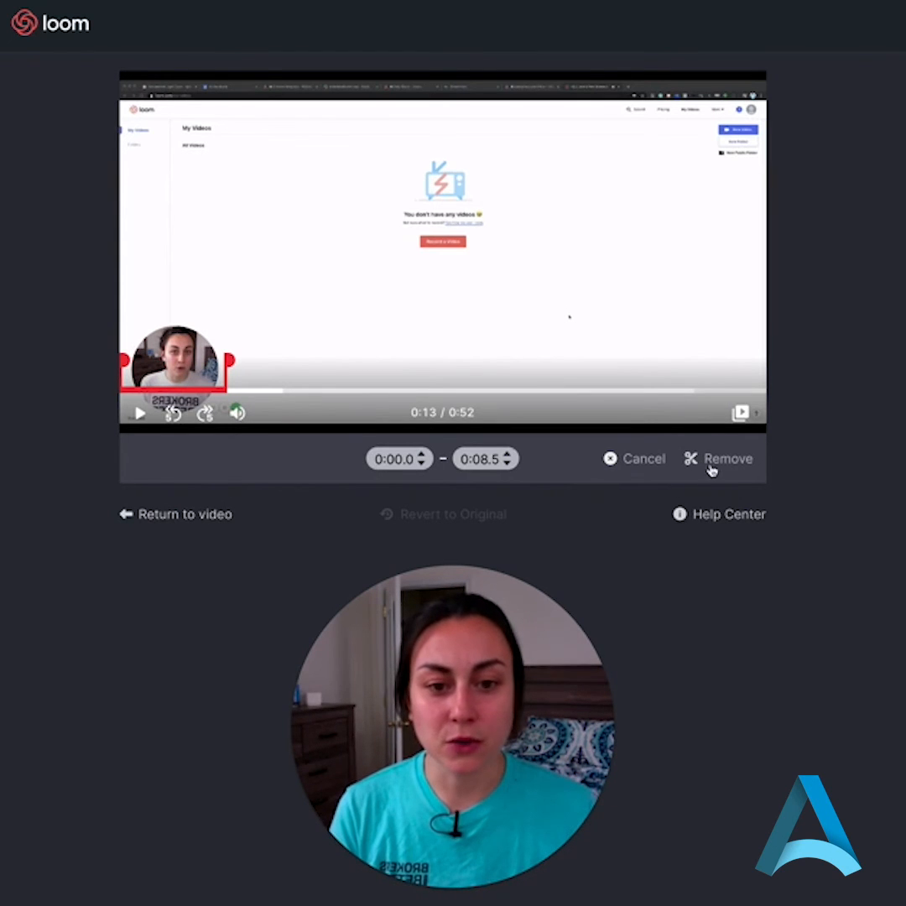
# Step: Remove the marked 0:00.0–0:08.5 opening section from the video
pyautogui.click(718, 460)
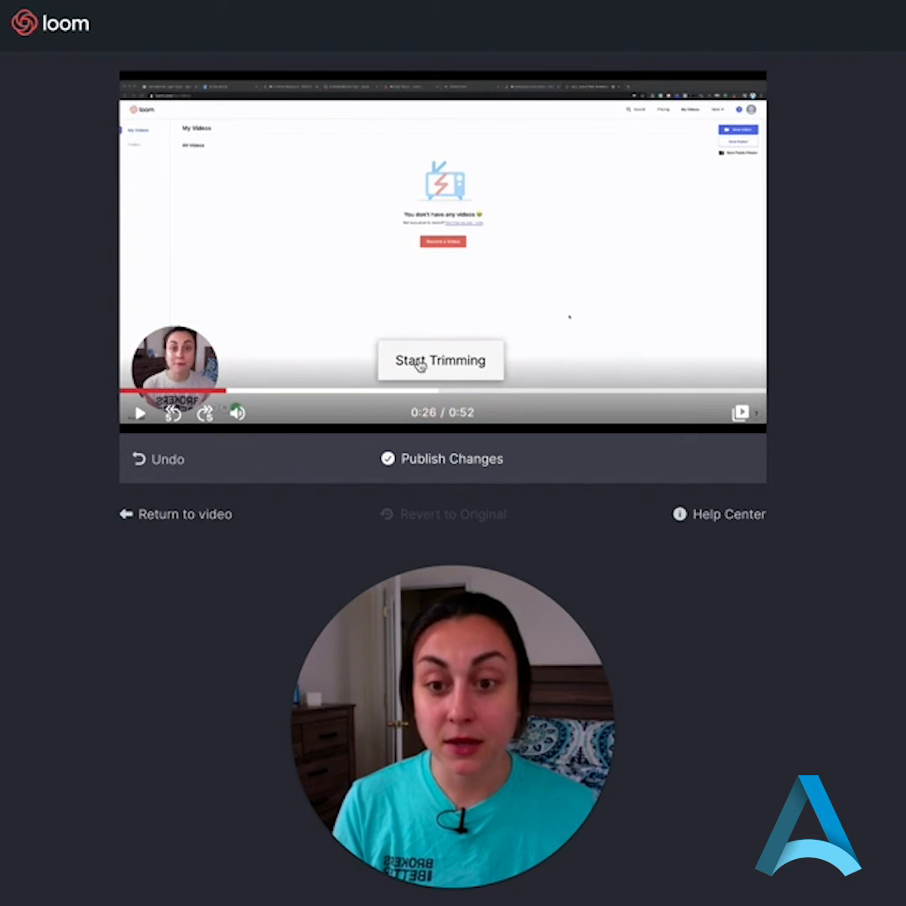
# Step: Mark and remove the middle section 0:25.9–0:35.4, then publish the trimmed 0:34 video
pyautogui.click(440, 359)
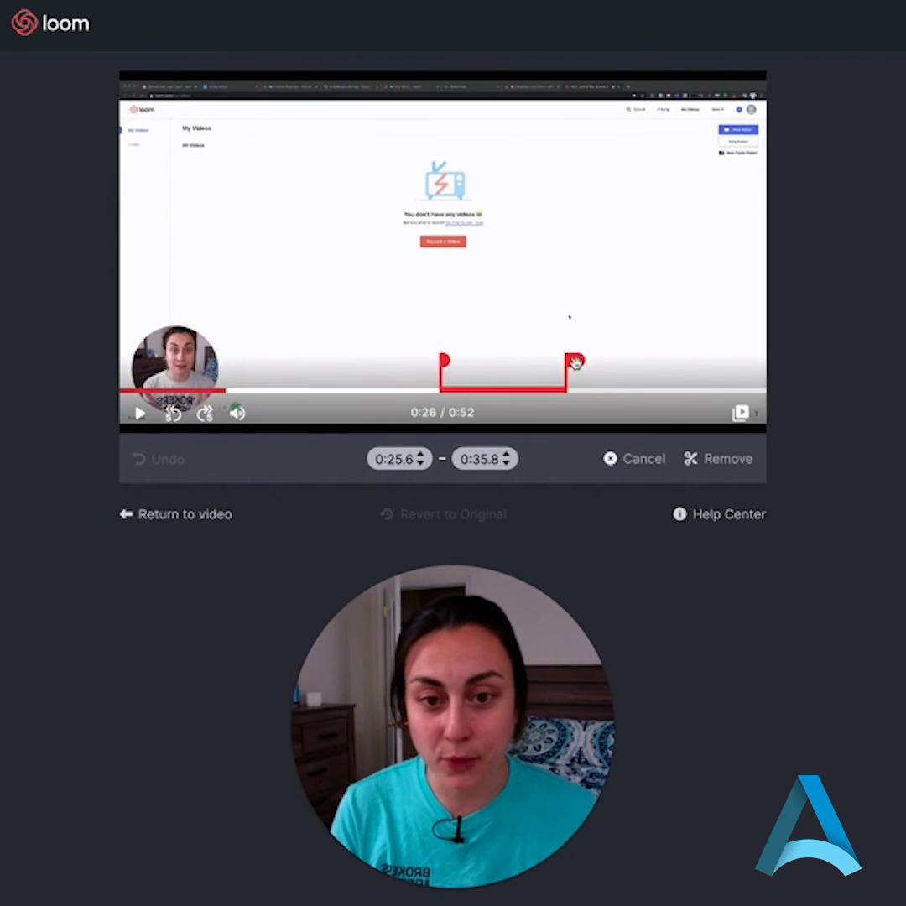
pyautogui.moveTo(574, 363); pyautogui.dragTo(504, 367)
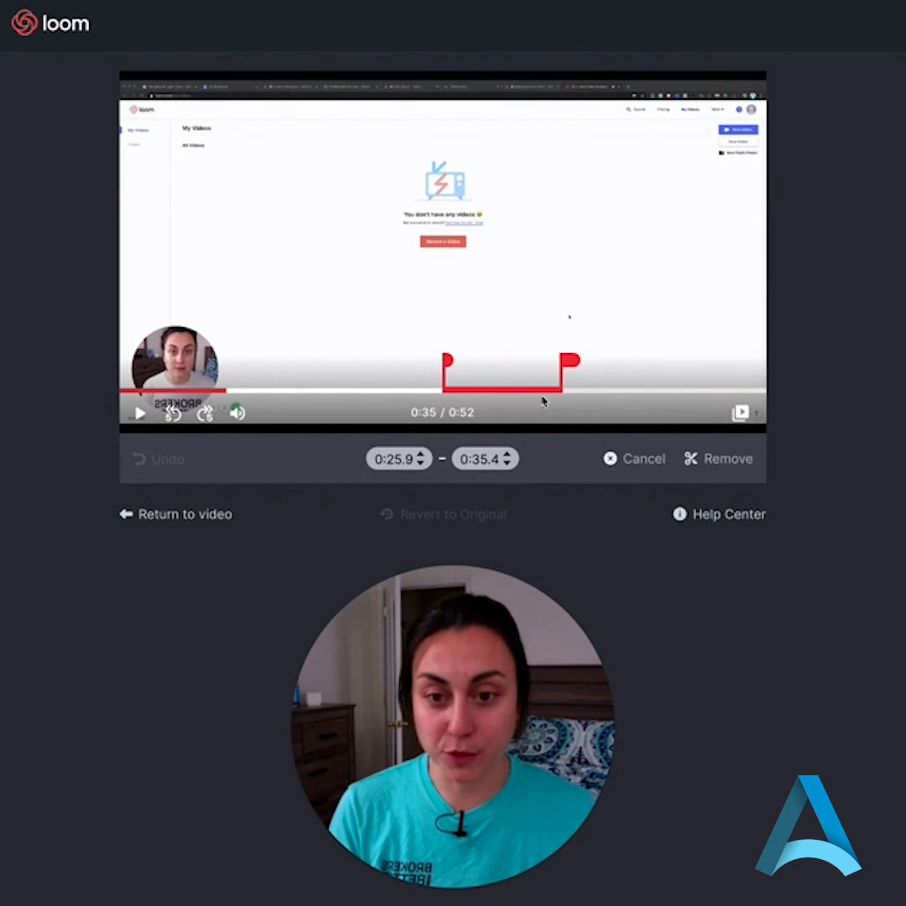
pyautogui.click(725, 460)
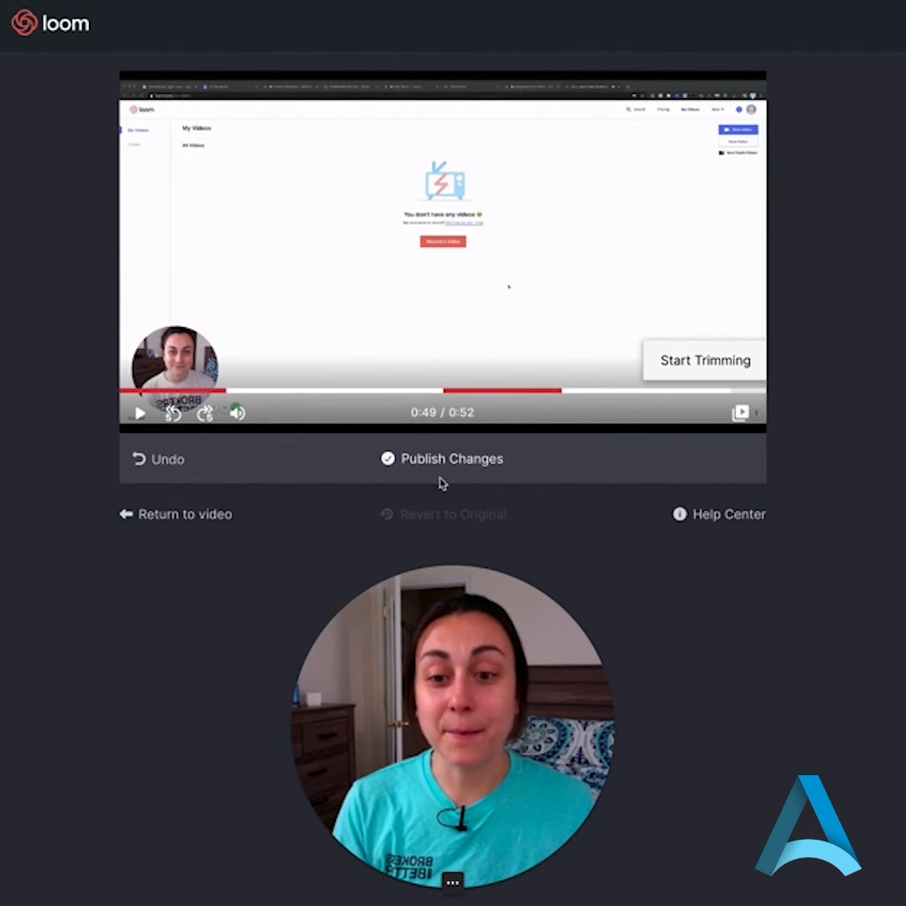
pyautogui.click(442, 460)
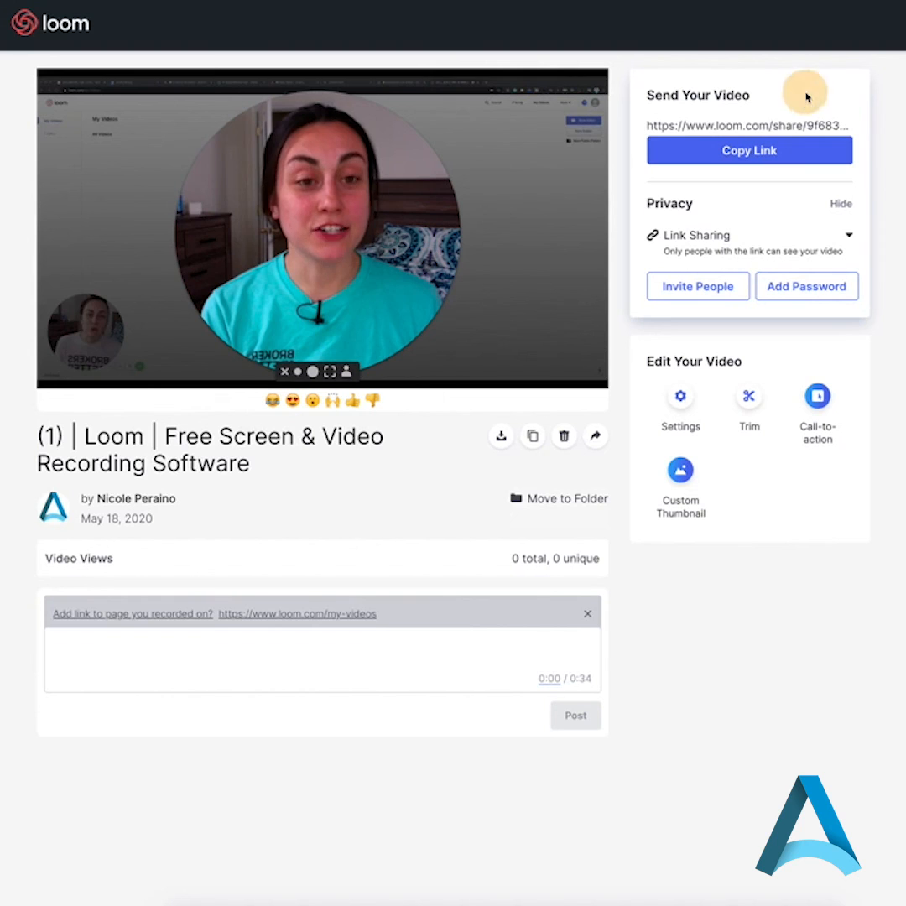